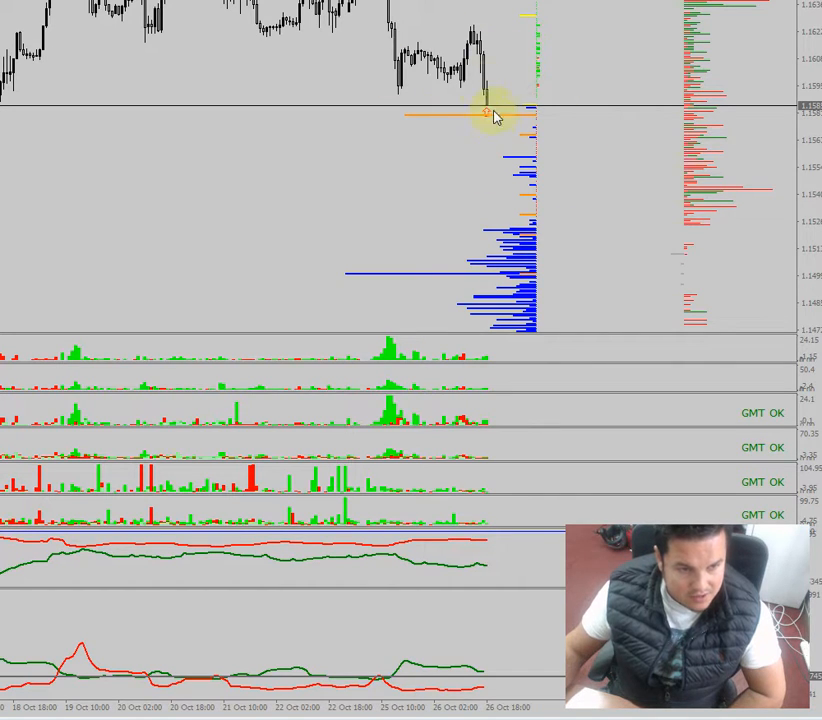
mouse_move(390, 126)
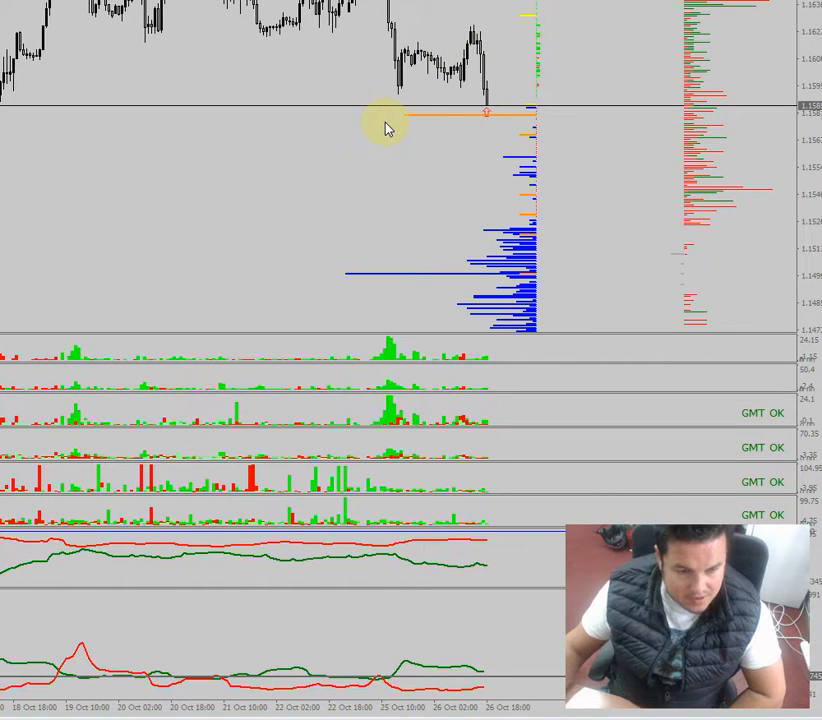
mouse_move(540, 104)
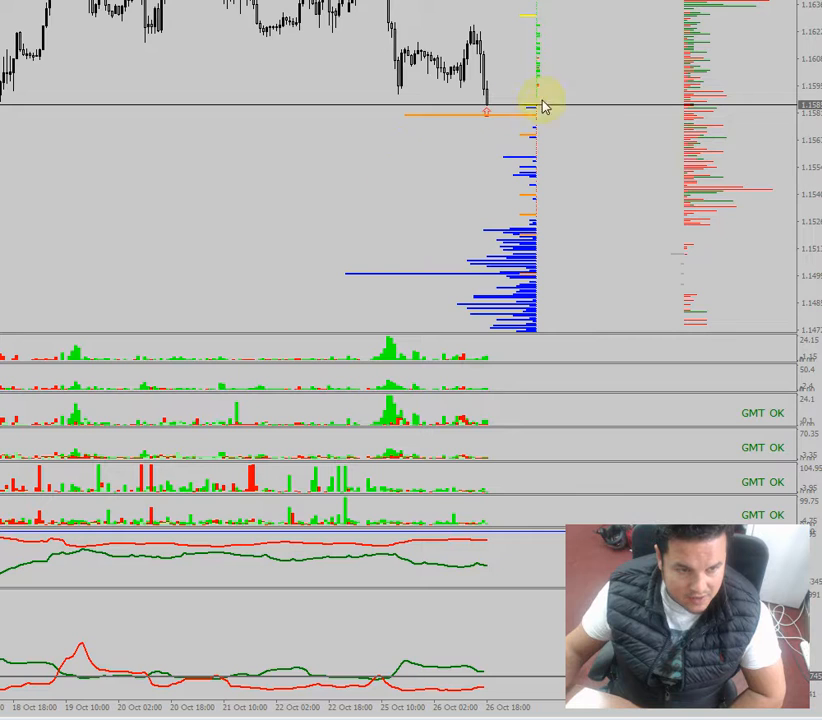
mouse_move(390, 148)
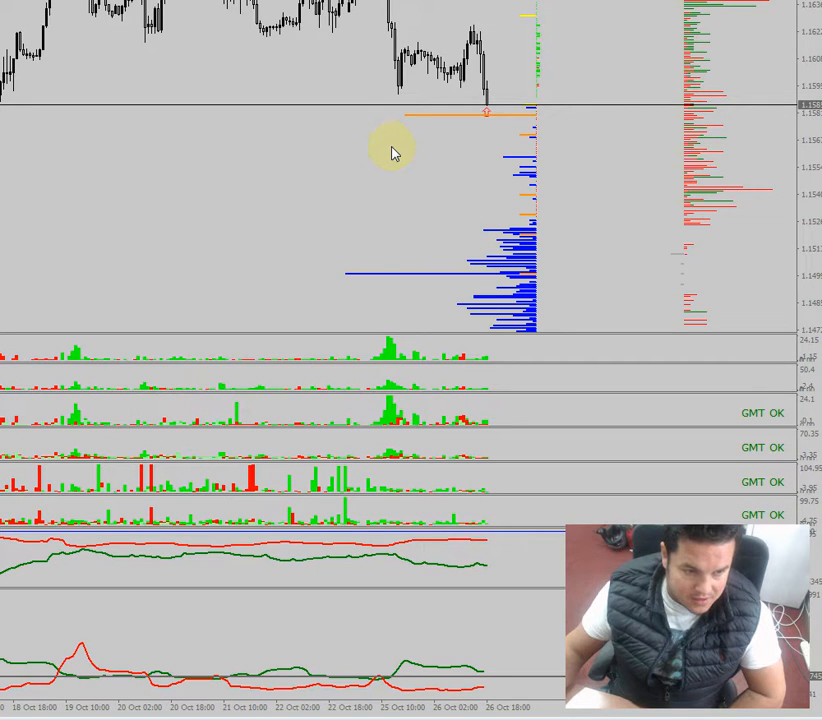
mouse_move(430, 332)
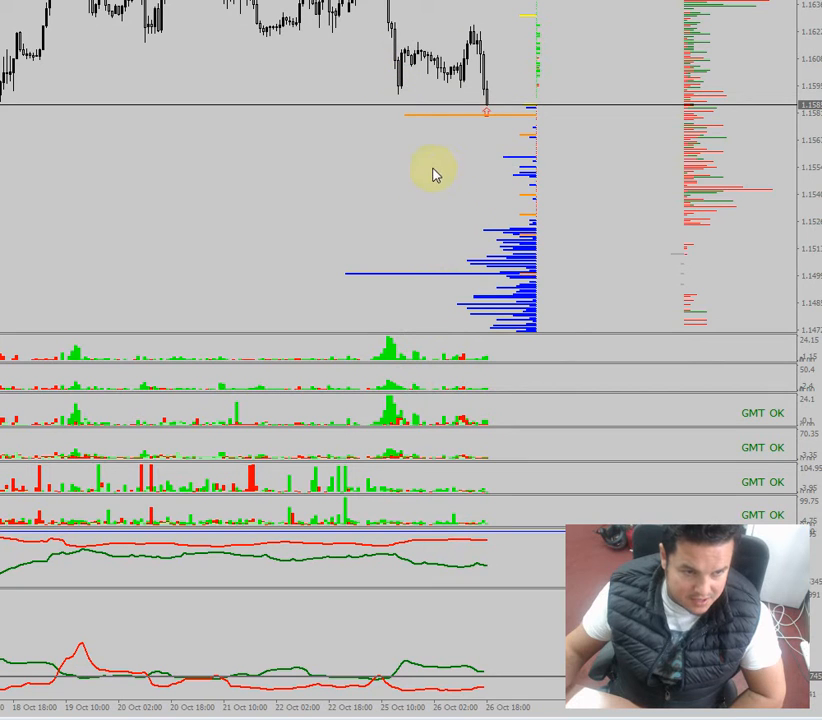
mouse_move(394, 168)
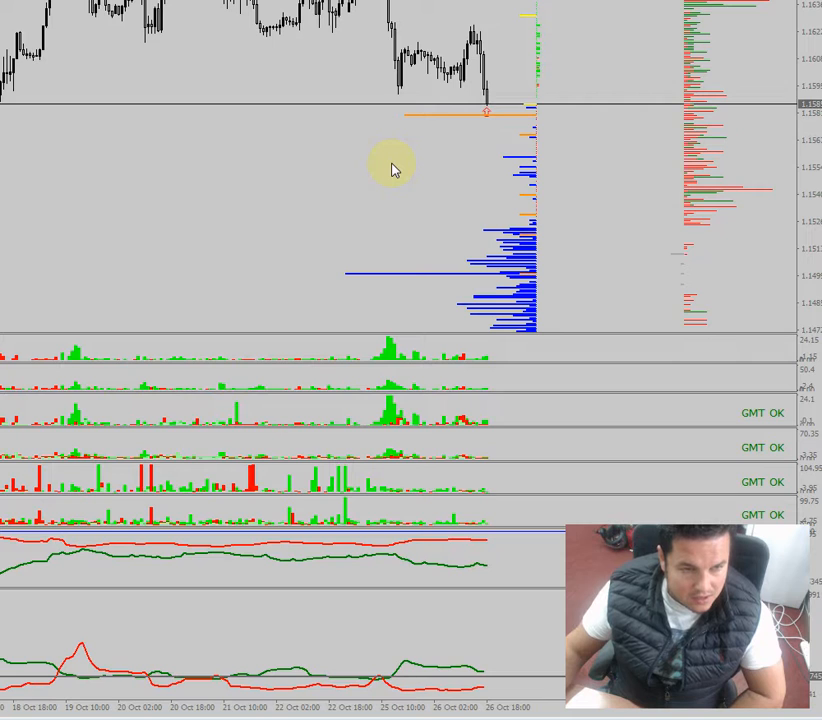
mouse_move(352, 180)
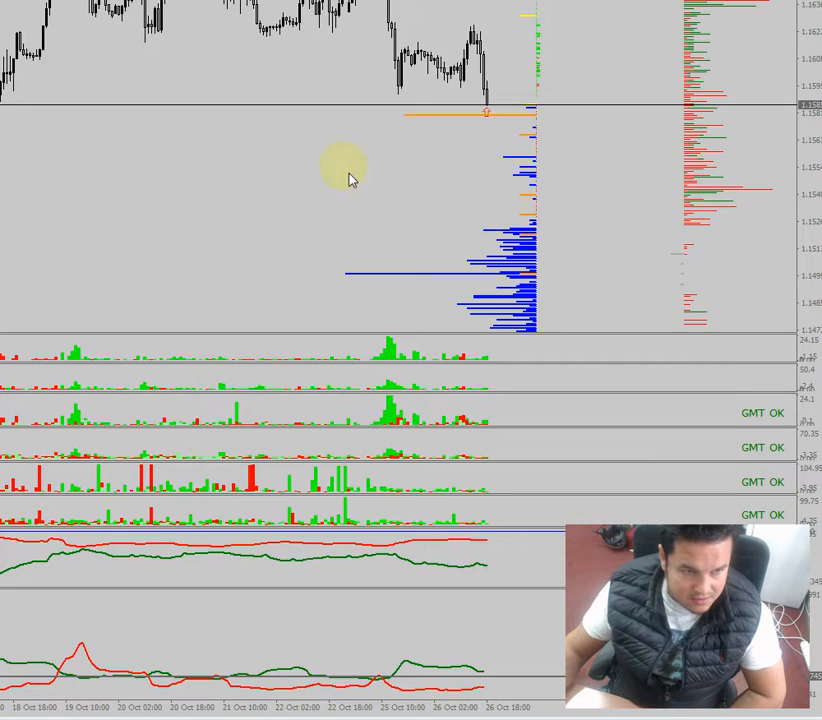
mouse_move(388, 172)
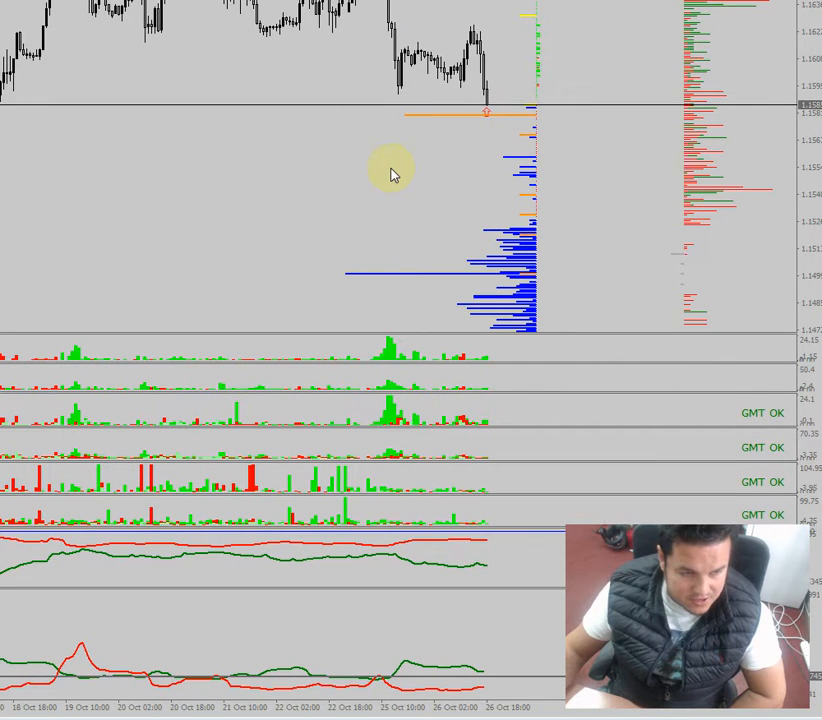
mouse_move(400, 78)
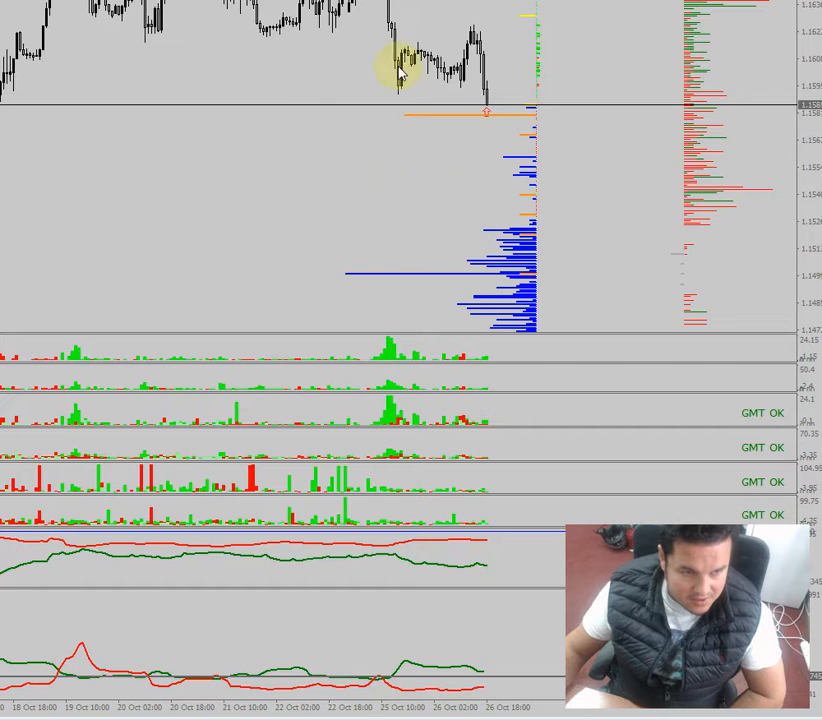
mouse_move(358, 192)
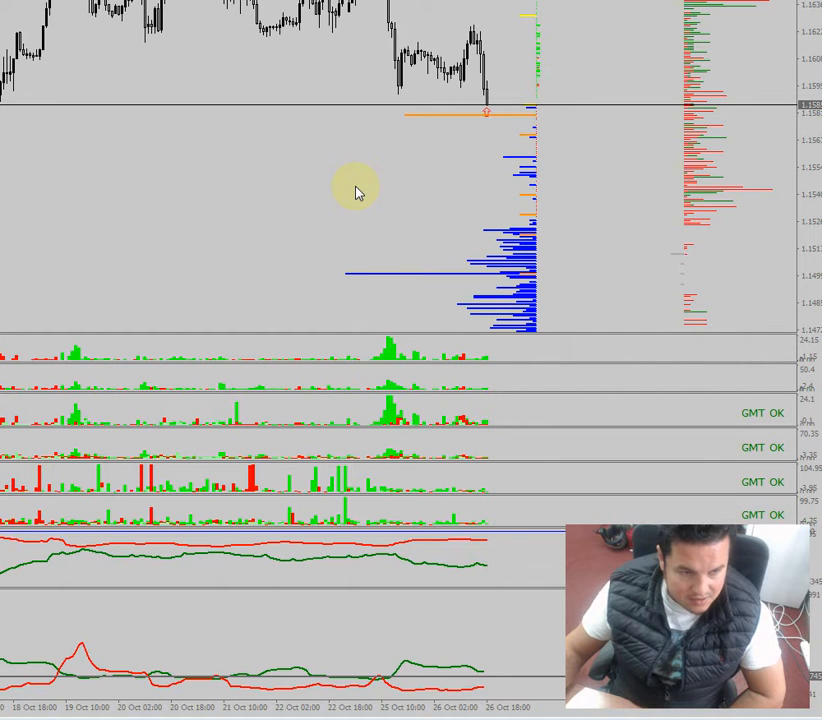
mouse_move(442, 388)
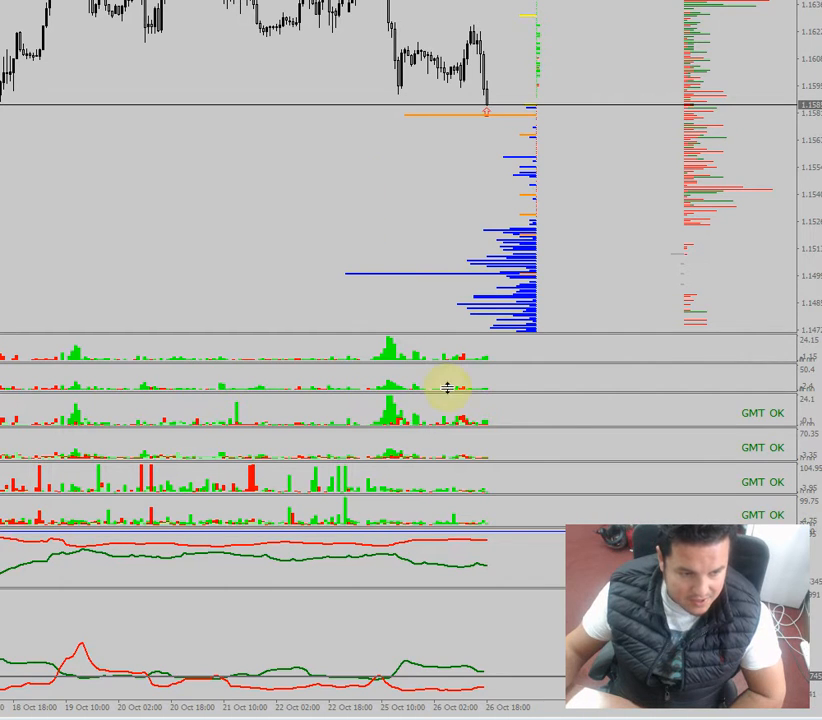
mouse_move(408, 130)
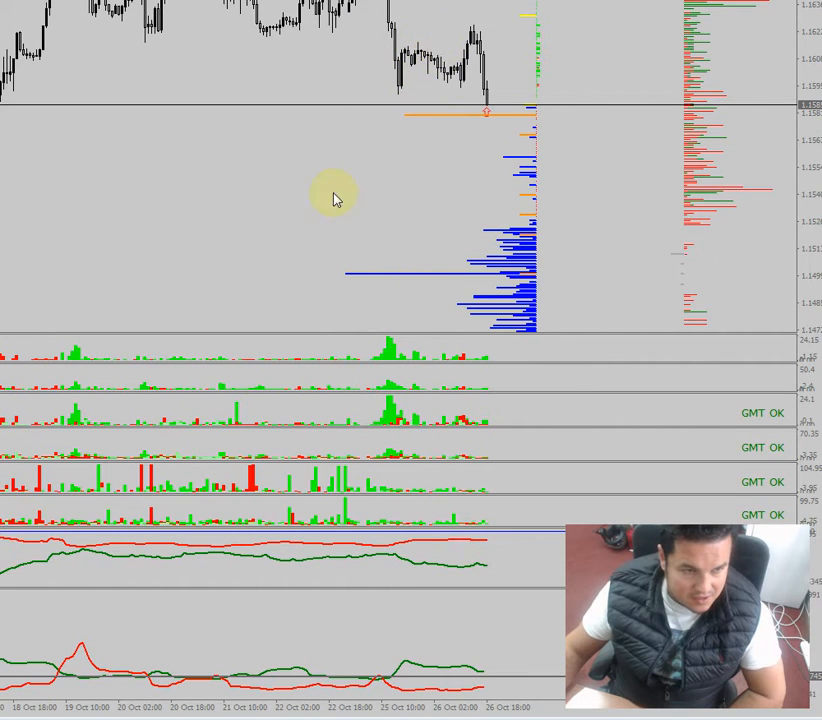
mouse_move(510, 152)
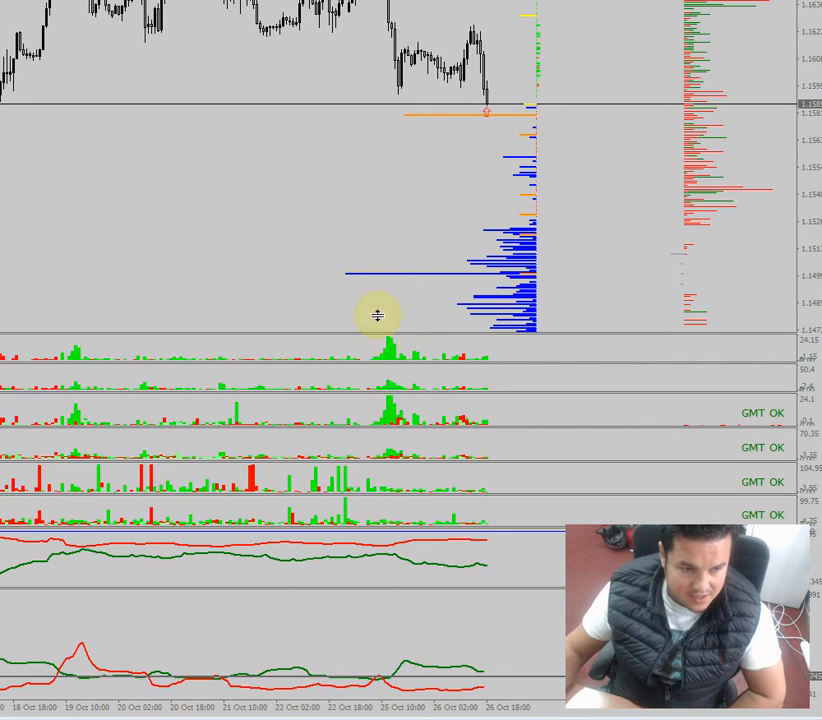
mouse_move(444, 44)
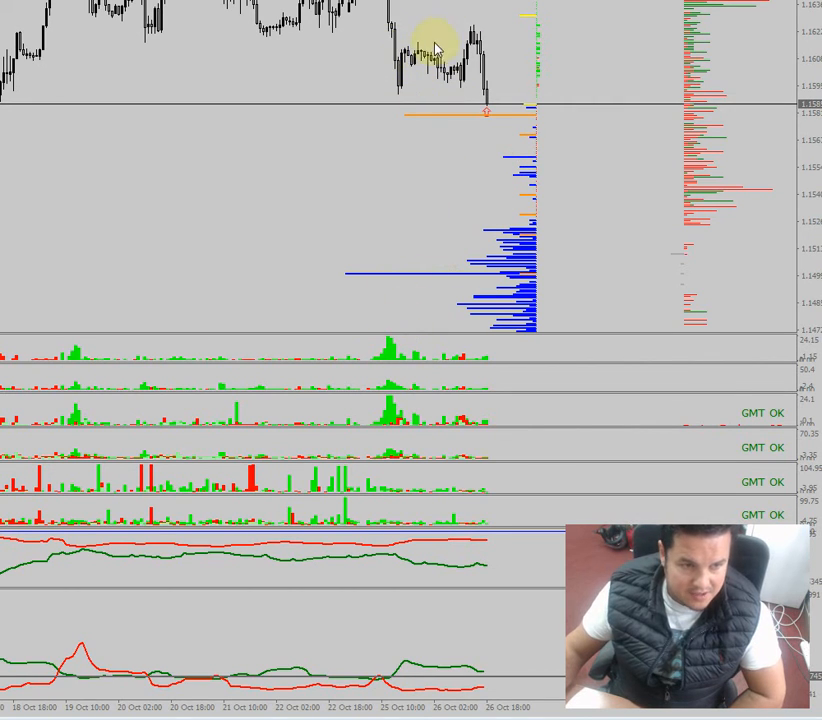
mouse_move(404, 122)
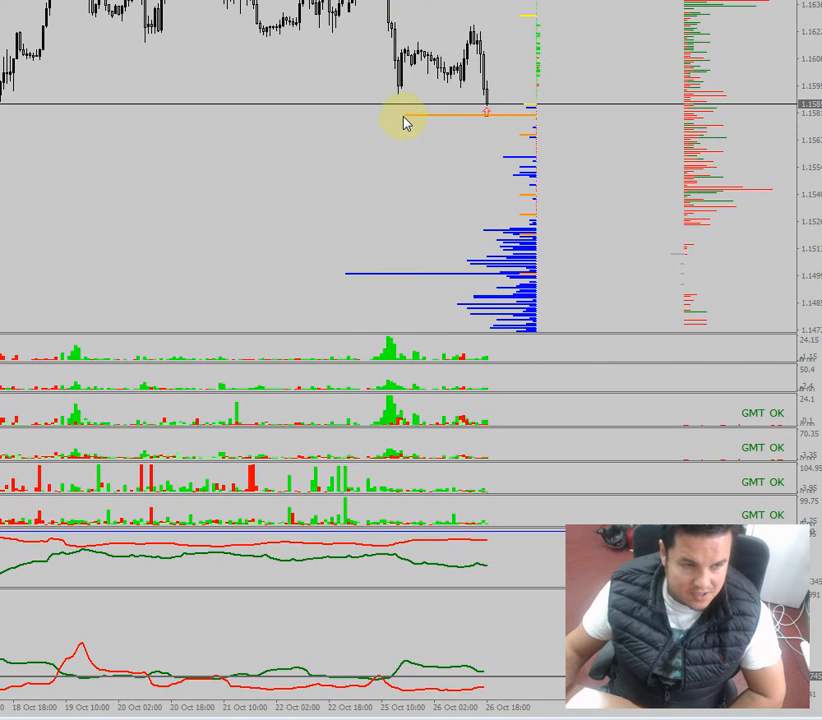